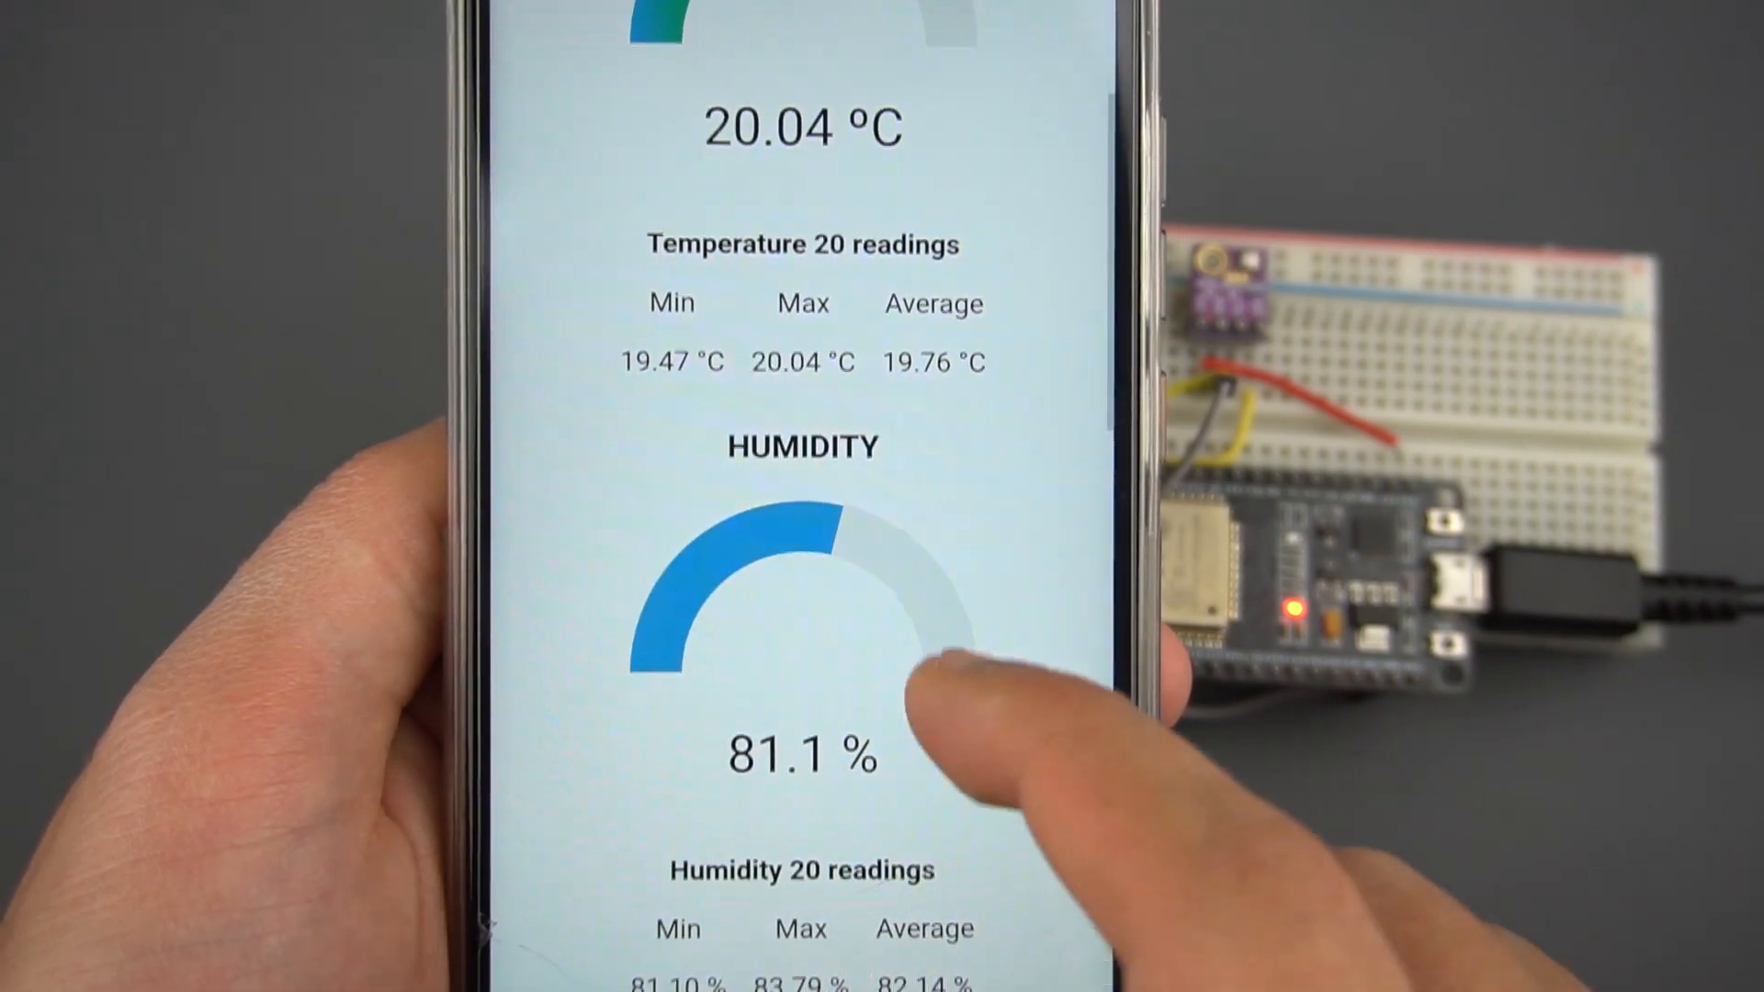
pyautogui.scroll(-3)
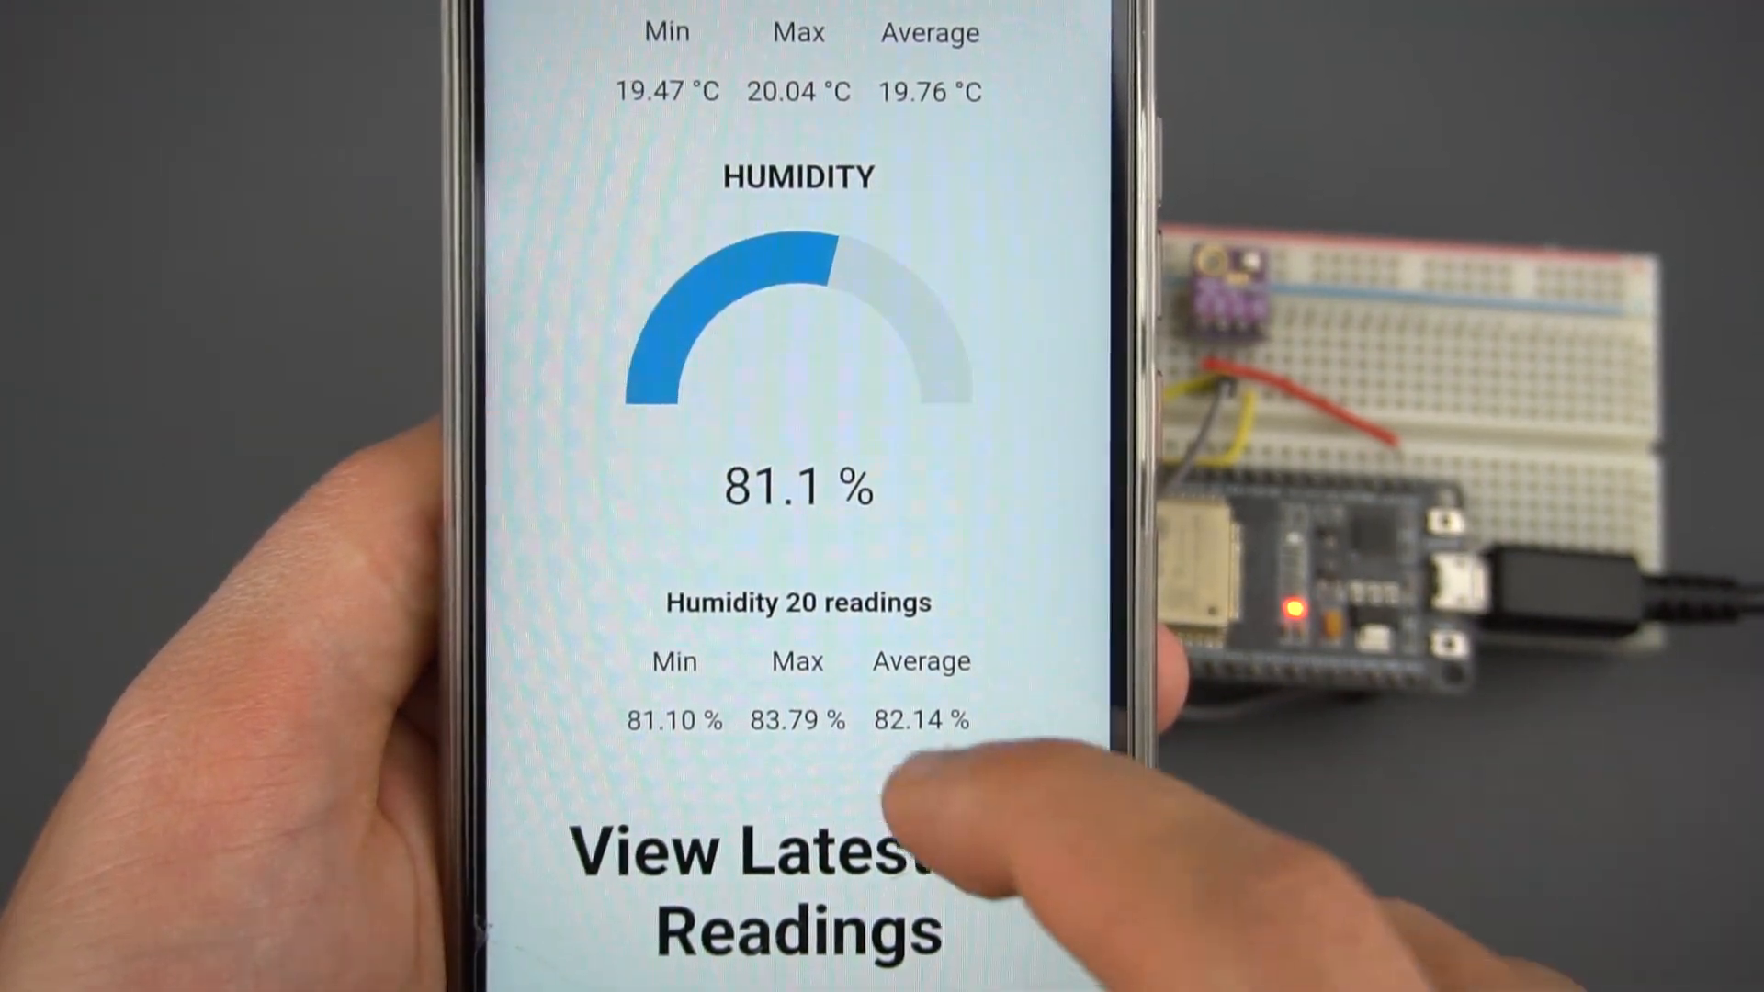